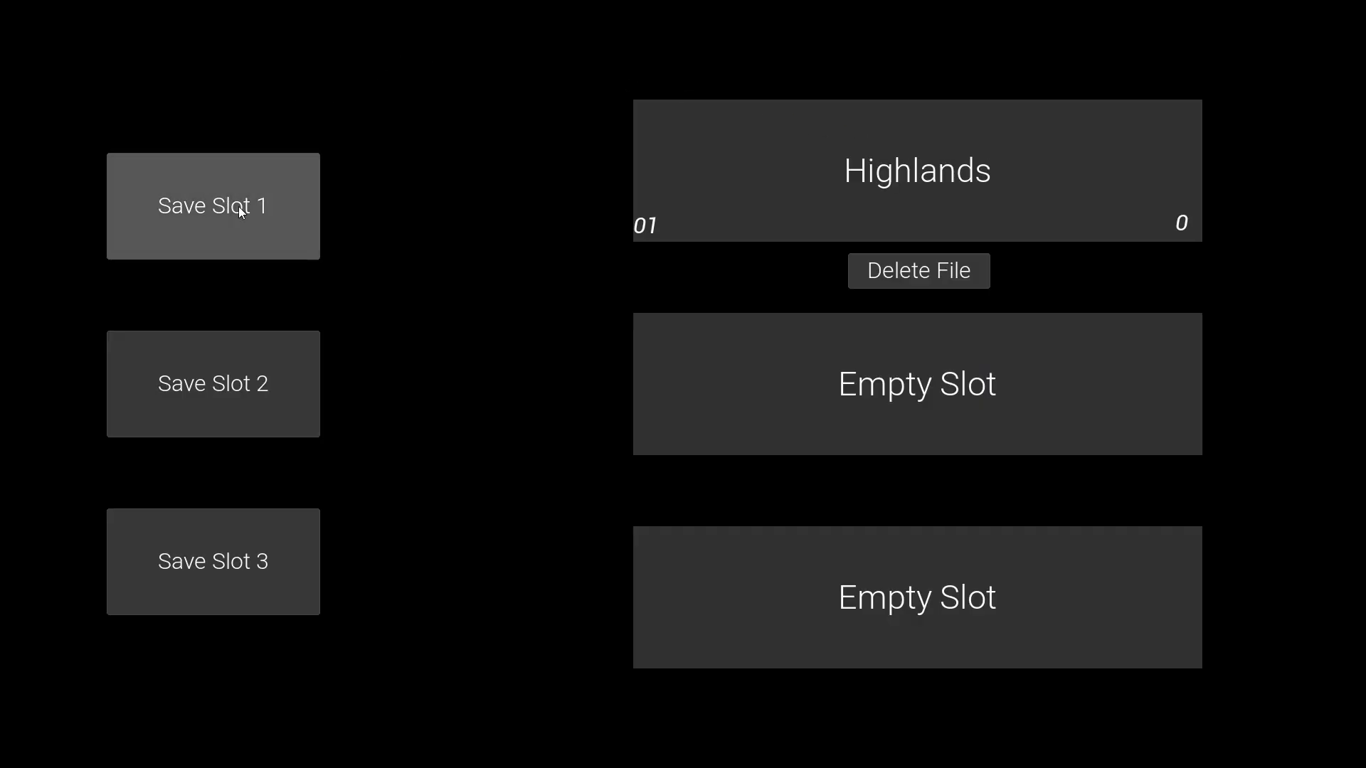
Step: Save the play session to slot 1, then load that slot 1 save
{"action": "left_click", "coordinate": [213, 206]}
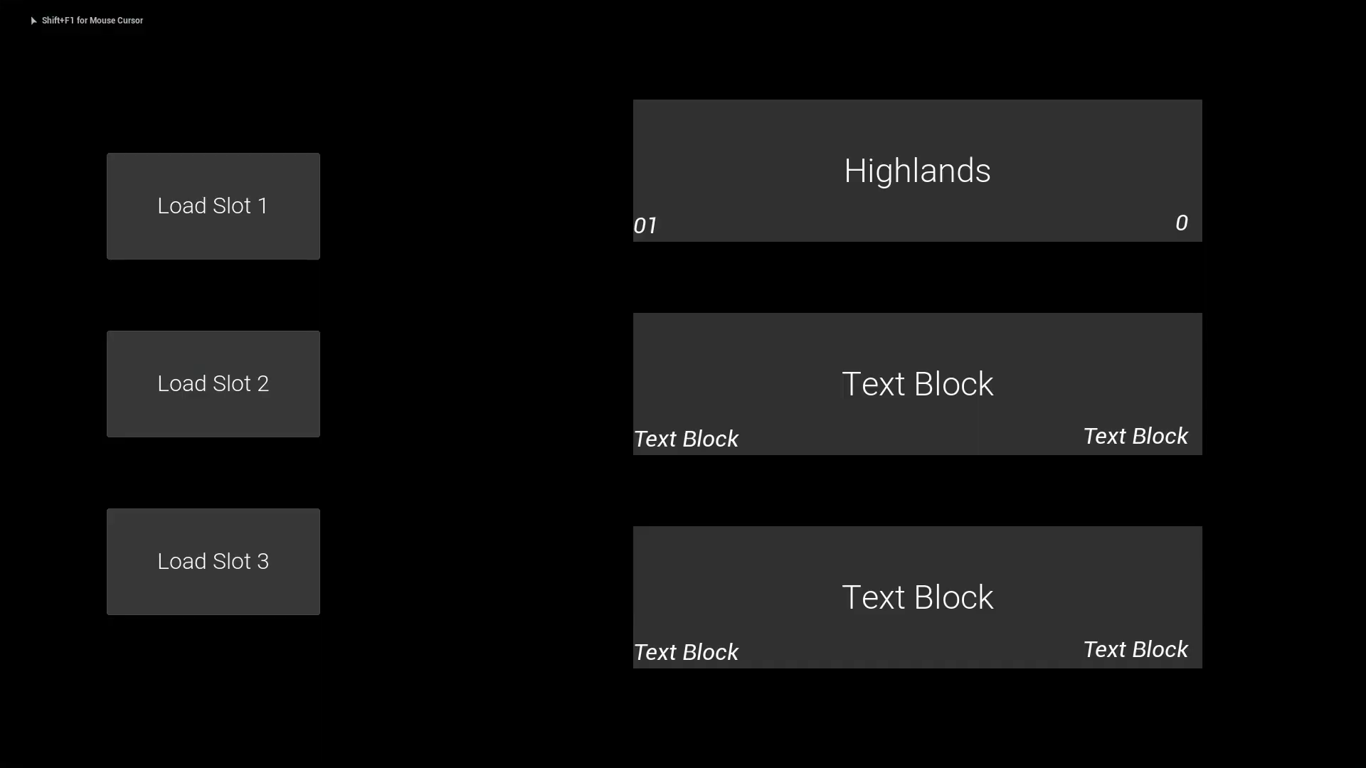
{"action": "mouse_move", "coordinate": [213, 206]}
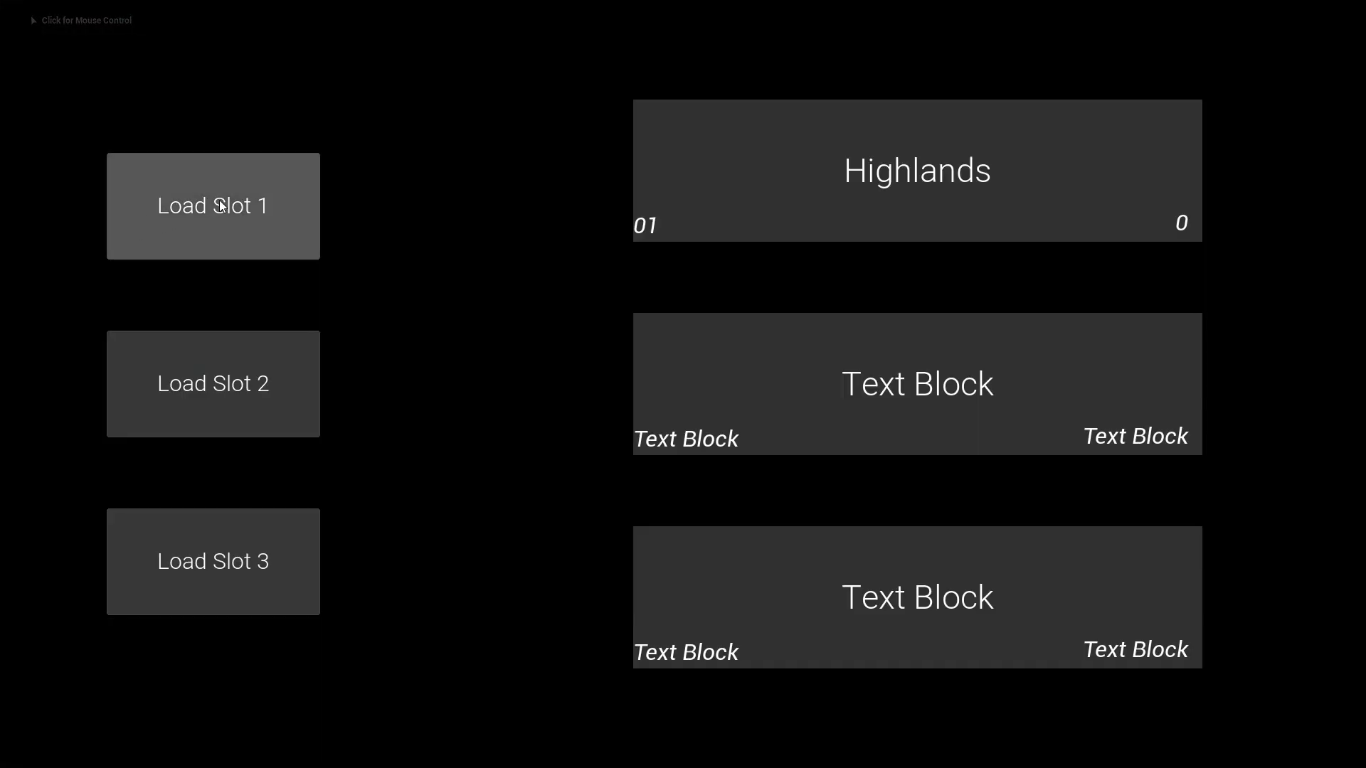
{"action": "left_click", "coordinate": [213, 205]}
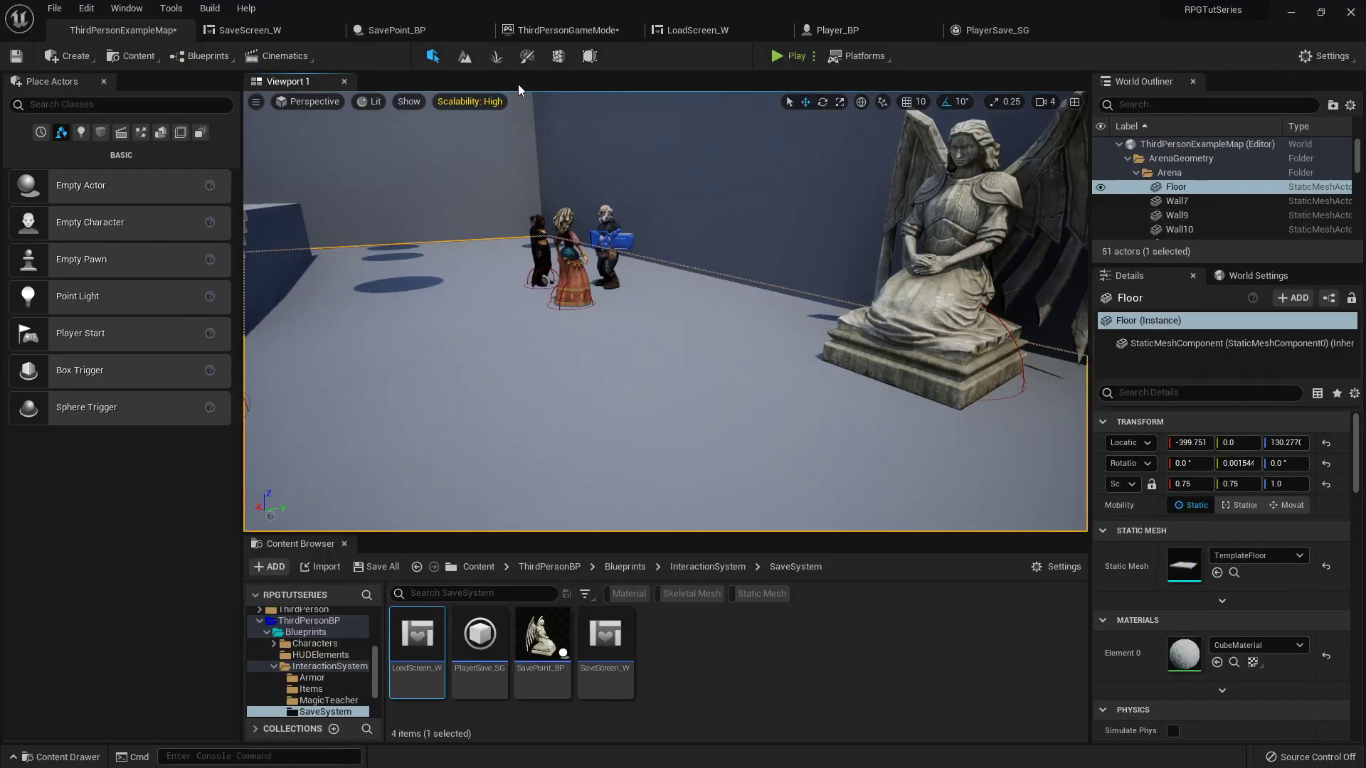
Step: Open Player_BP and zoom out over the F-key spell-learning node chain
{"action": "left_click", "coordinate": [838, 30]}
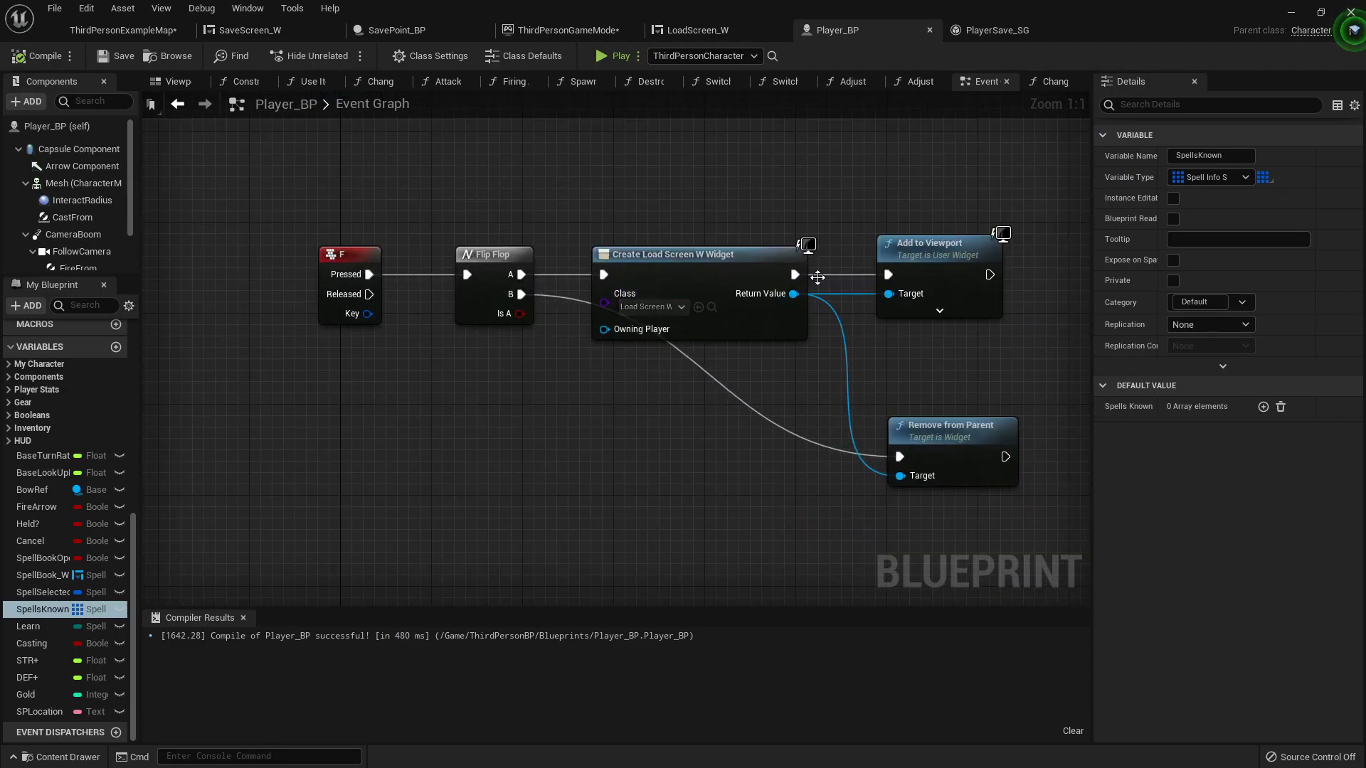
{"action": "scroll", "scroll_direction": "down", "scroll_amount": 3}
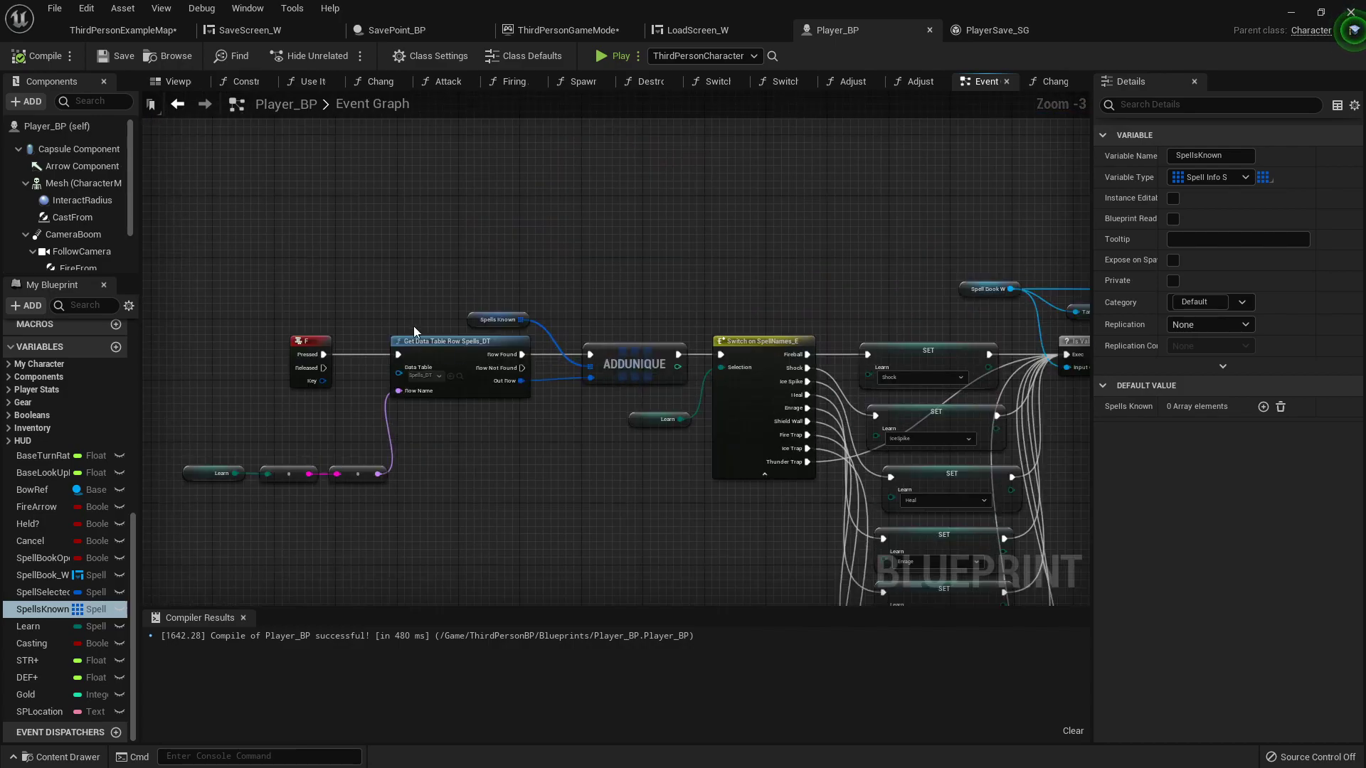
{"action": "scroll", "scroll_direction": "down", "scroll_amount": 3}
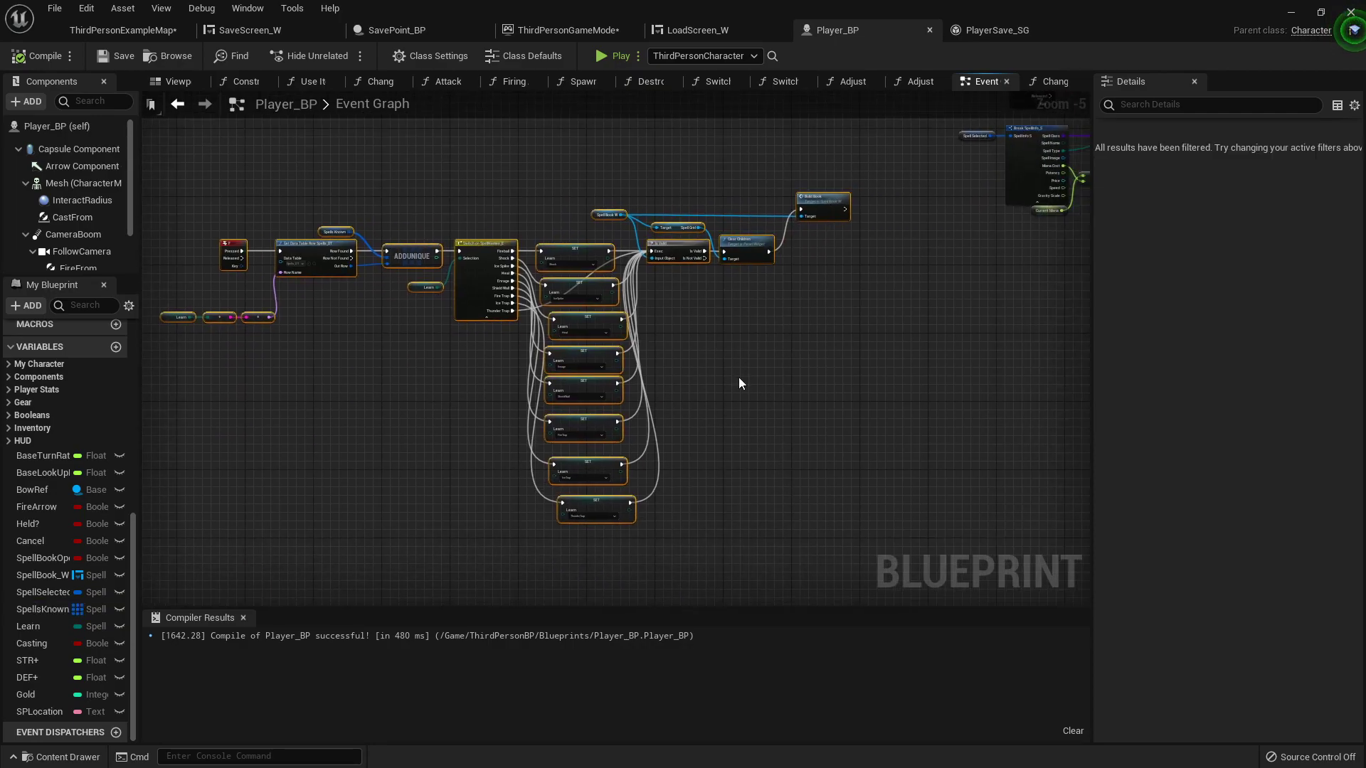
{"action": "mouse_move", "coordinate": [42, 56]}
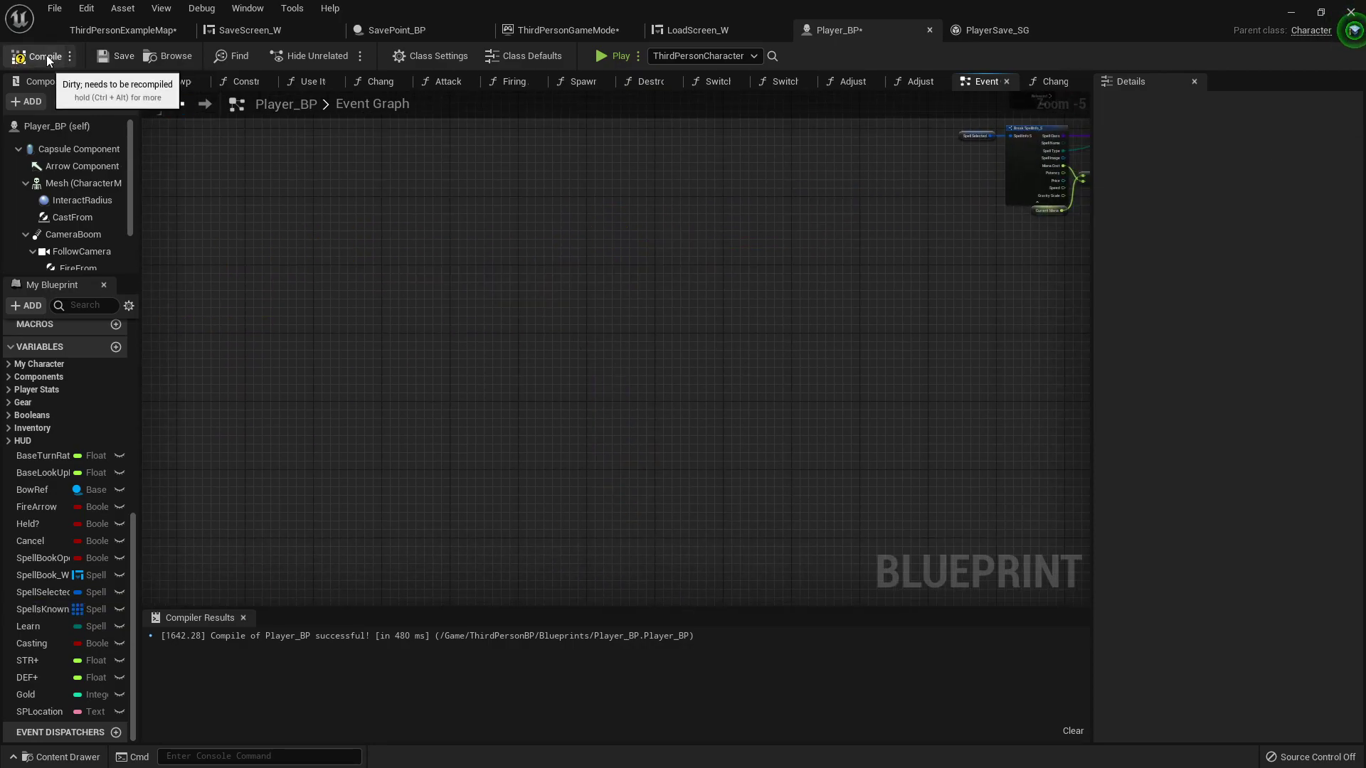
Step: Compile Player_BP without the old spell-learning nodes and start a play-test
{"action": "left_click", "coordinate": [600, 55]}
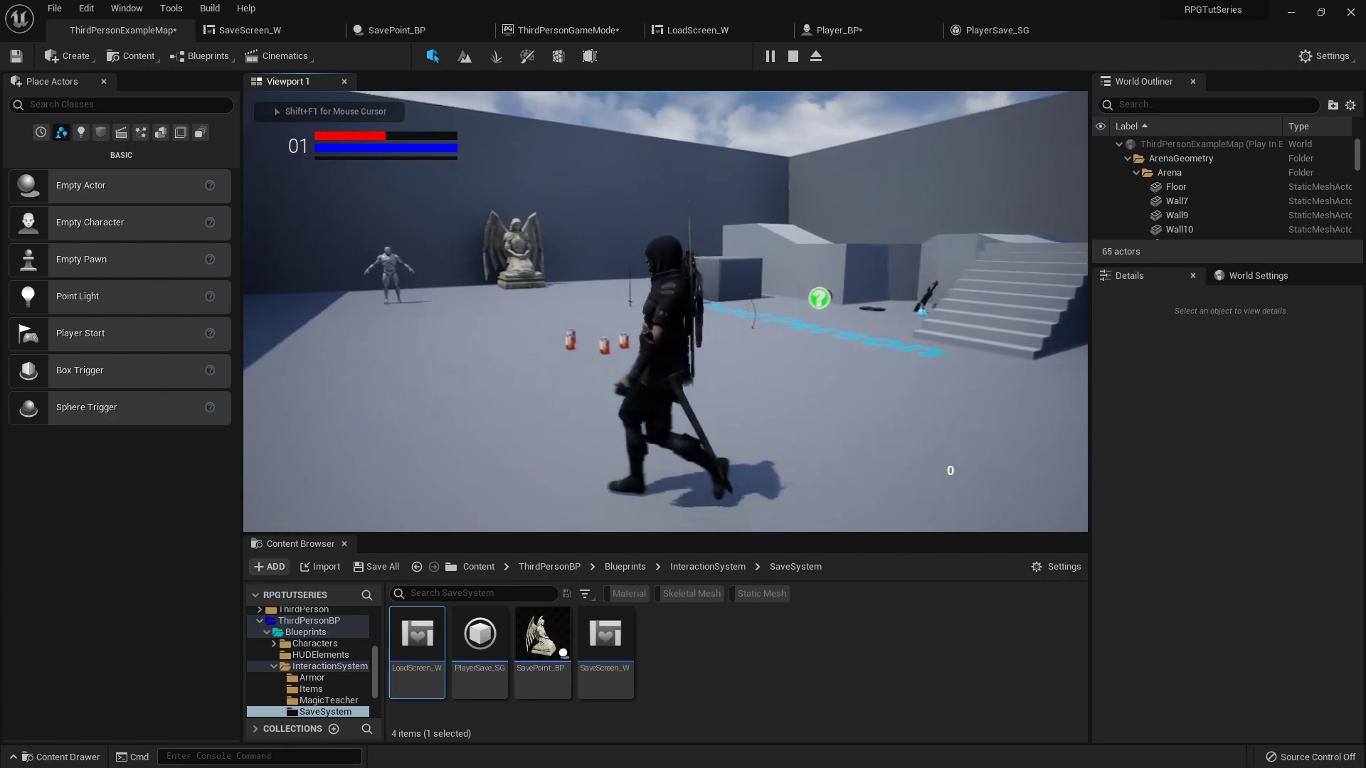
{"action": "left_click", "coordinate": [791, 56]}
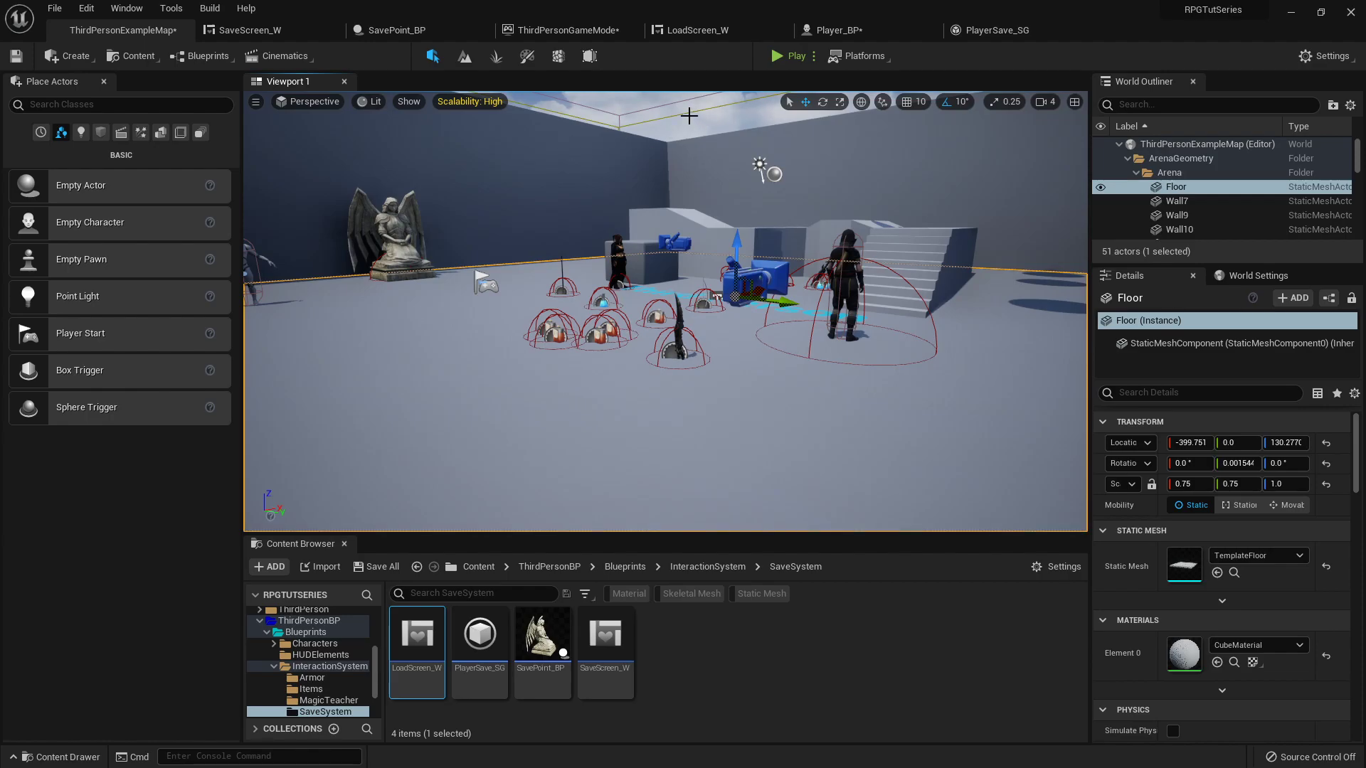
{"action": "left_click", "coordinate": [562, 30]}
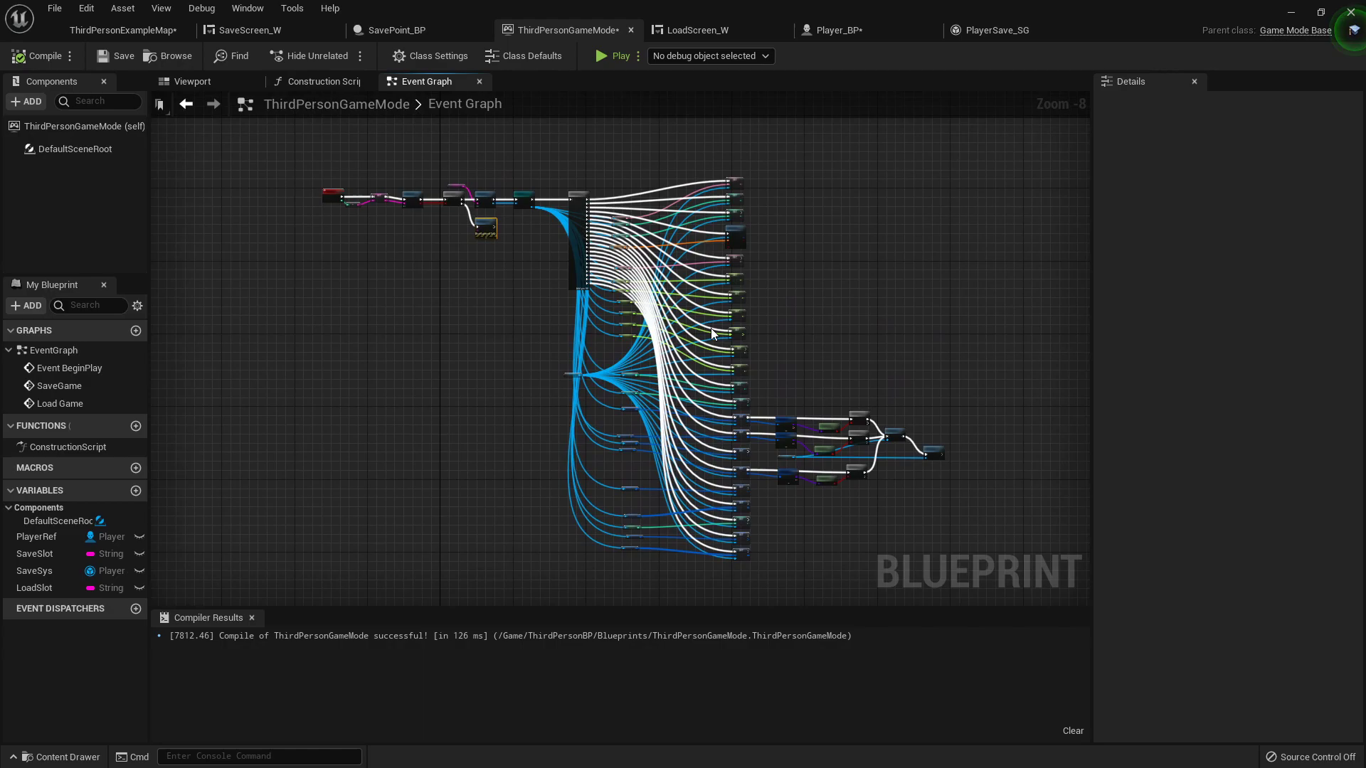
{"action": "scroll", "scroll_direction": "down", "scroll_amount": 3}
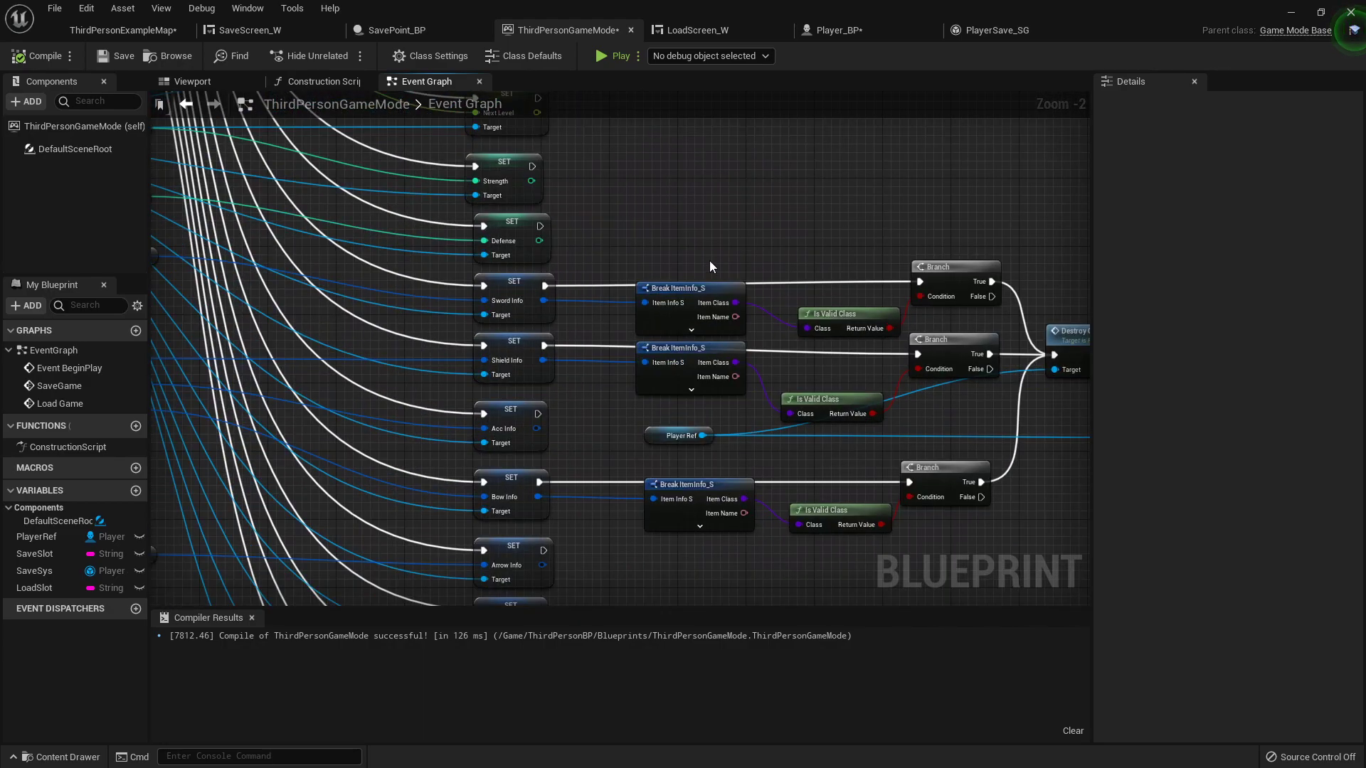
{"action": "left_click", "coordinate": [123, 30]}
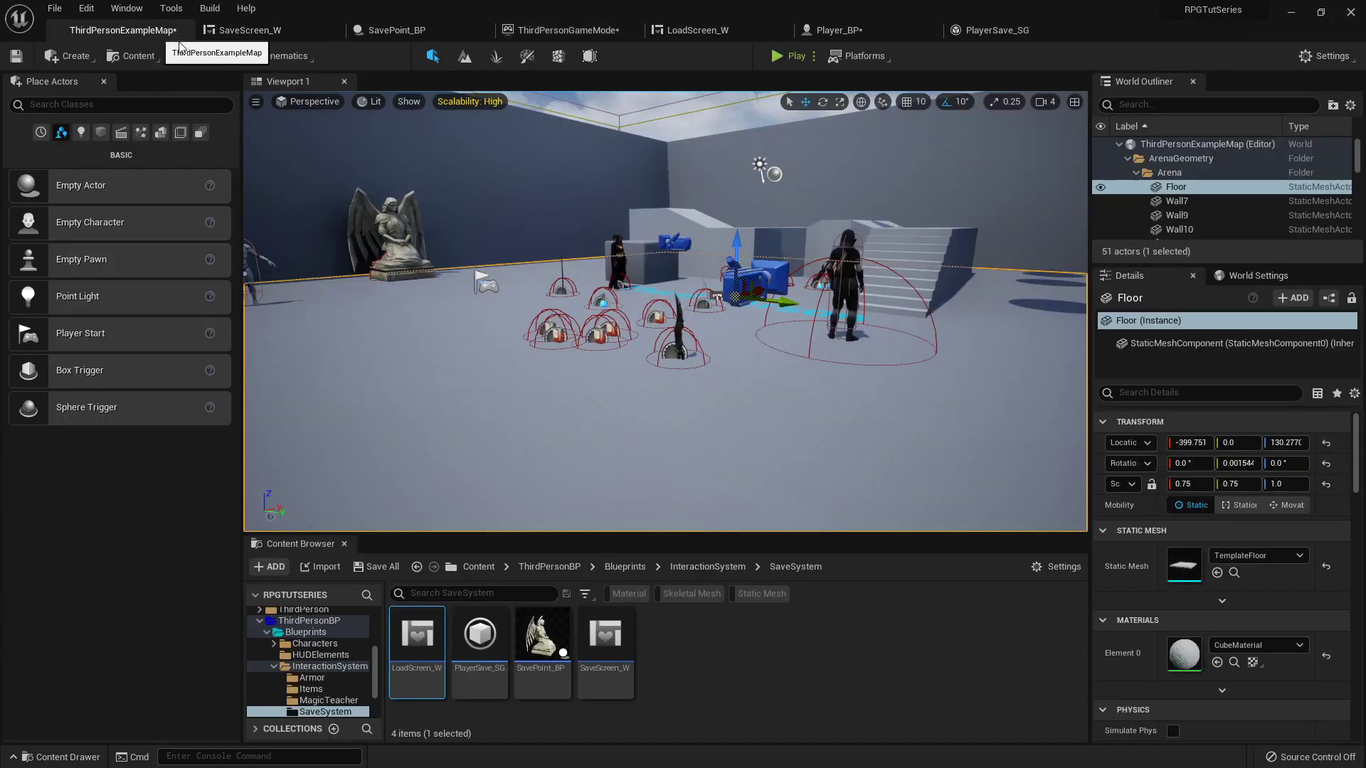
{"action": "left_click", "coordinate": [793, 56]}
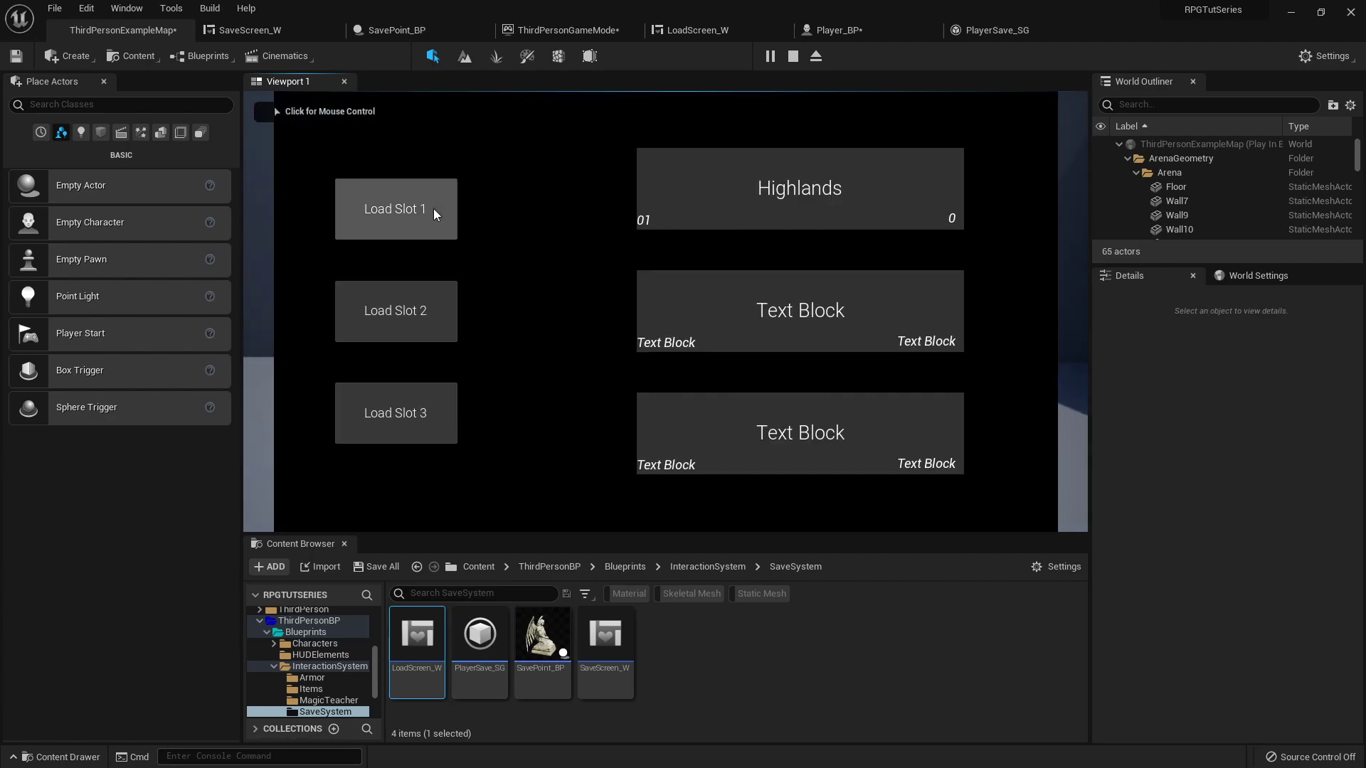
{"action": "left_click", "coordinate": [395, 209]}
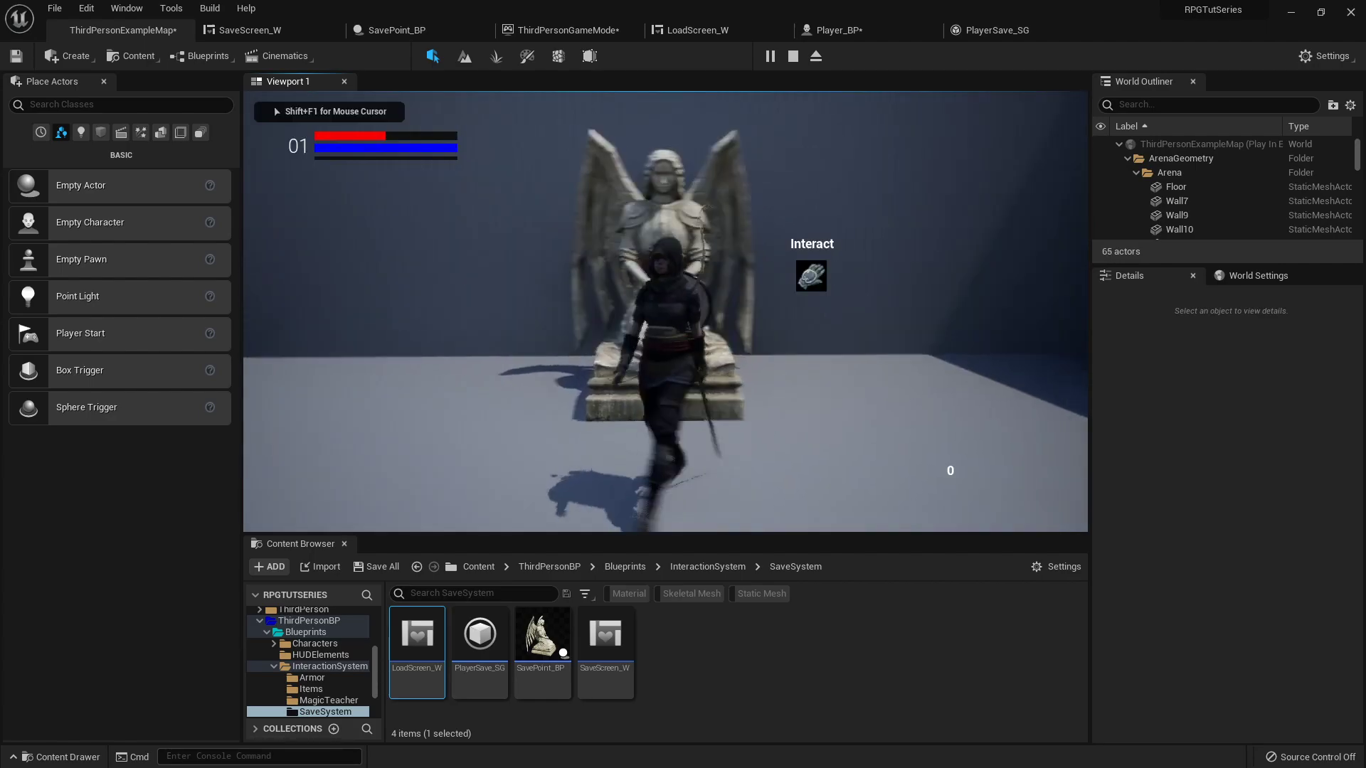
{"action": "left_click", "coordinate": [791, 55]}
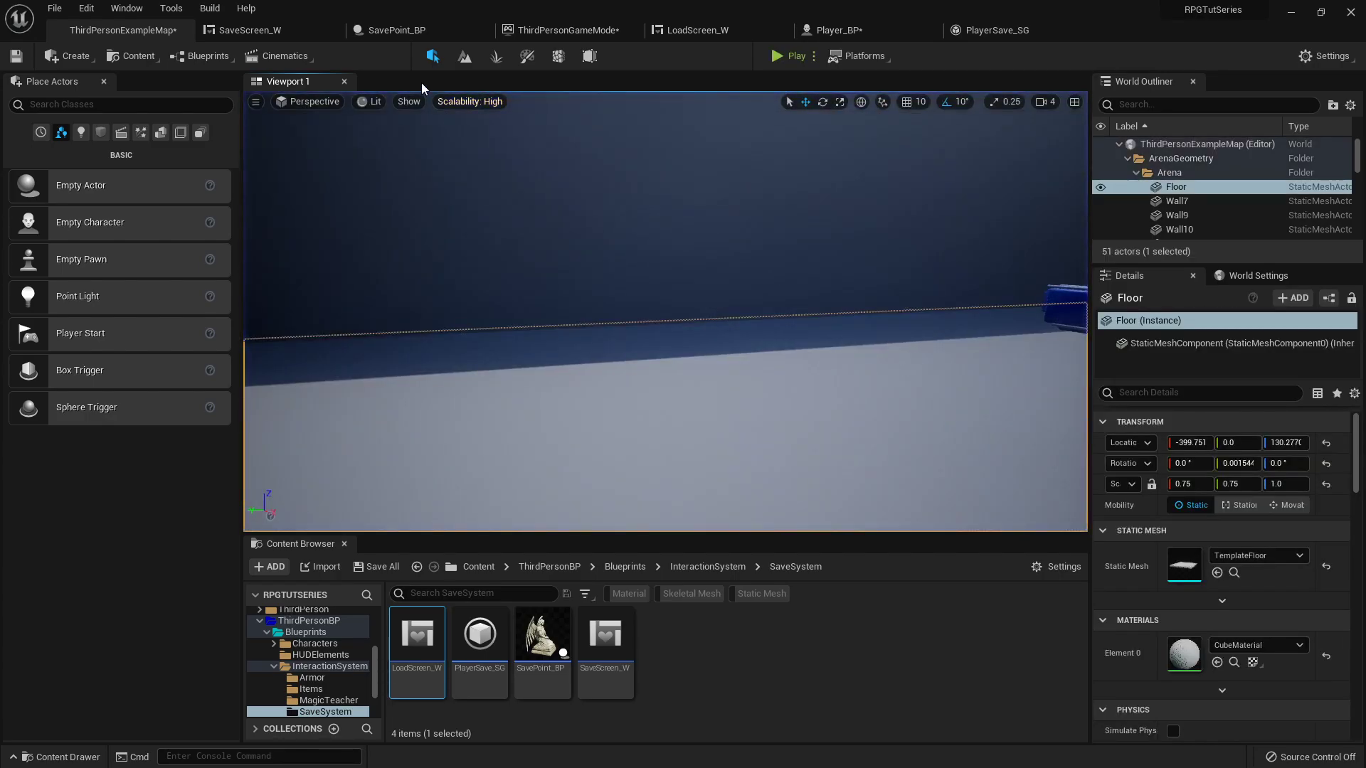
Step: Review the ThirdPersonGameMode load graph ending in Destroy Gear and Spawn Gear, then return to the map
{"action": "left_click", "coordinate": [563, 29]}
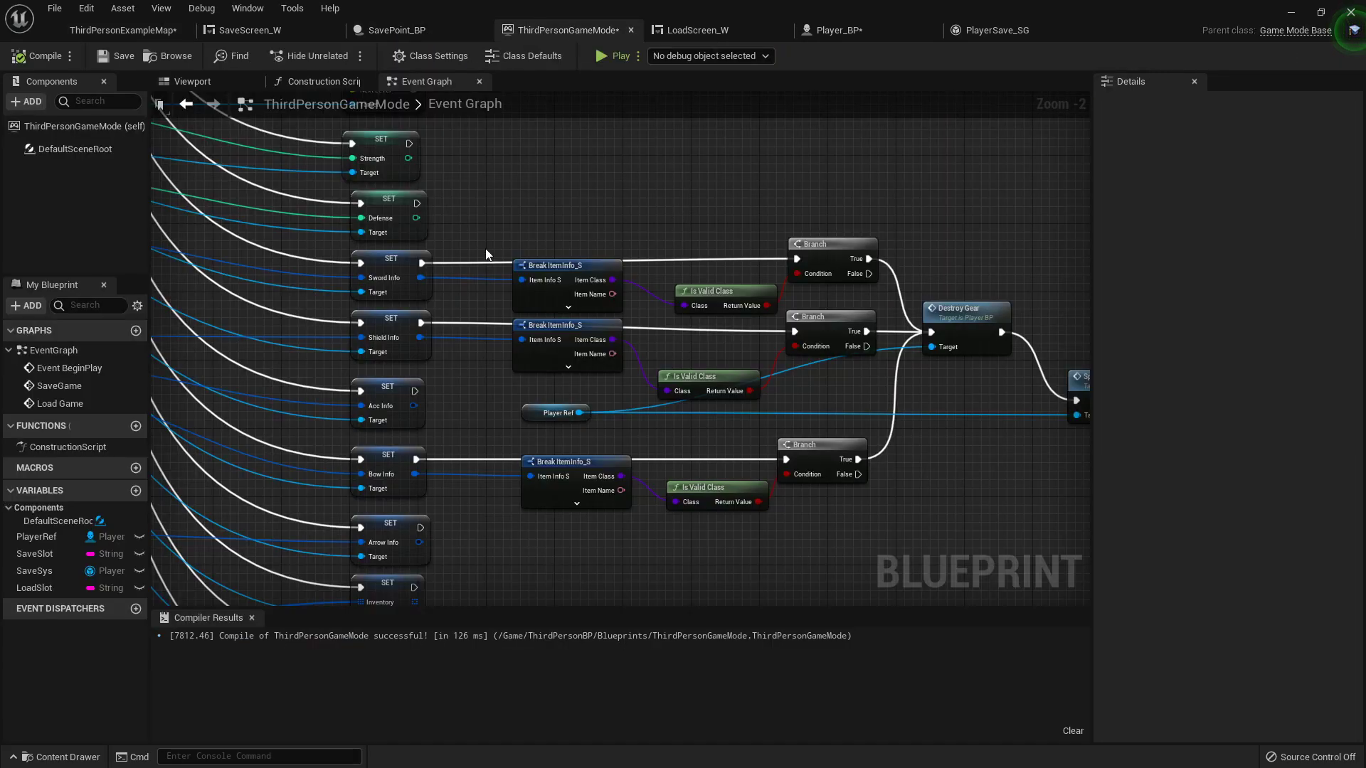
{"action": "scroll", "scroll_direction": "down", "scroll_amount": 3}
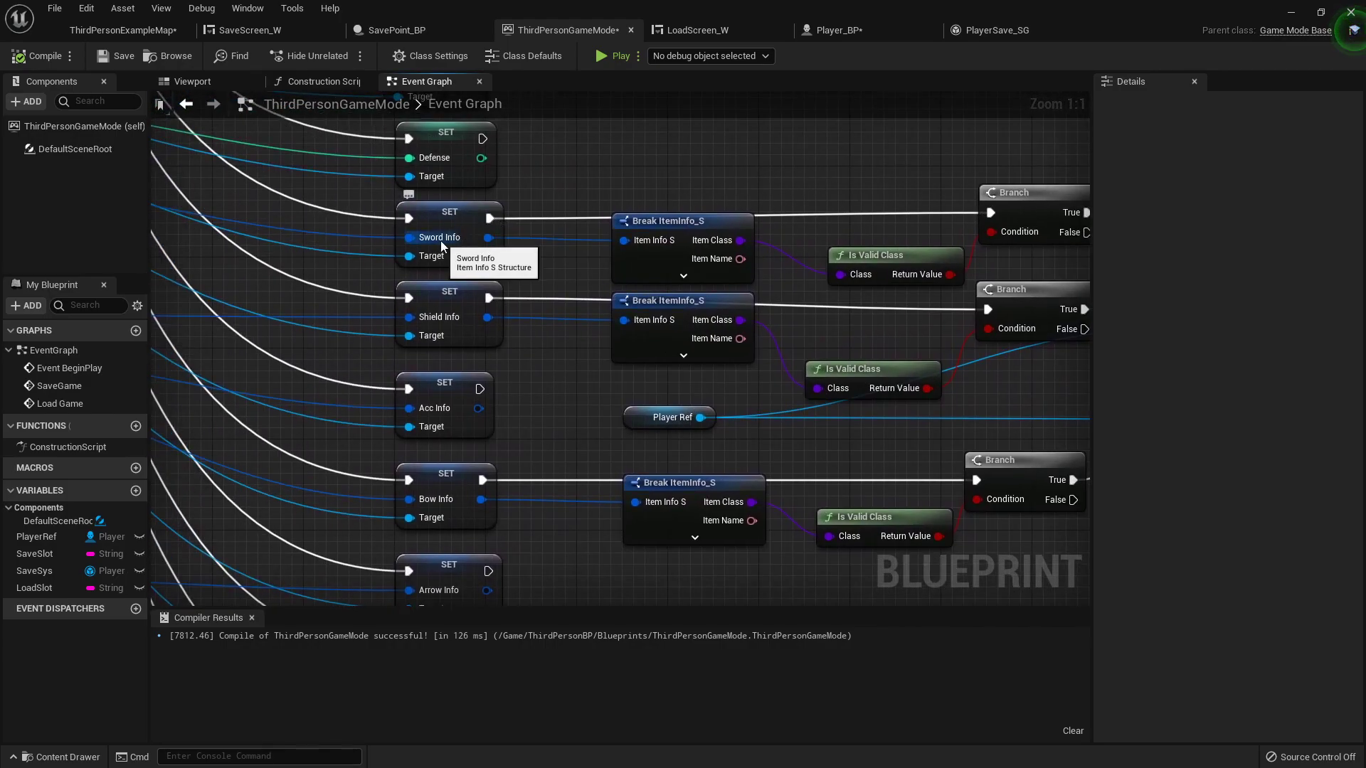
{"action": "mouse_move", "coordinate": [472, 490]}
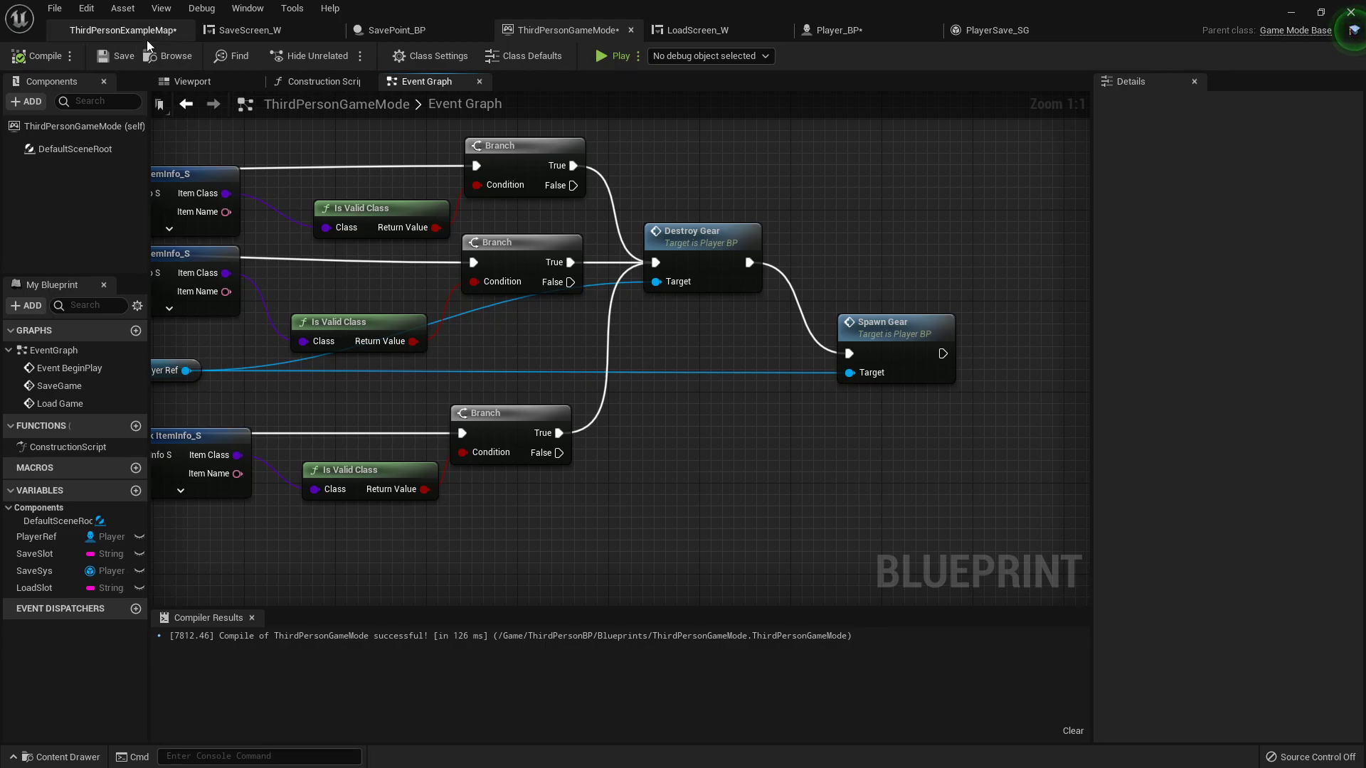
{"action": "left_click", "coordinate": [120, 30]}
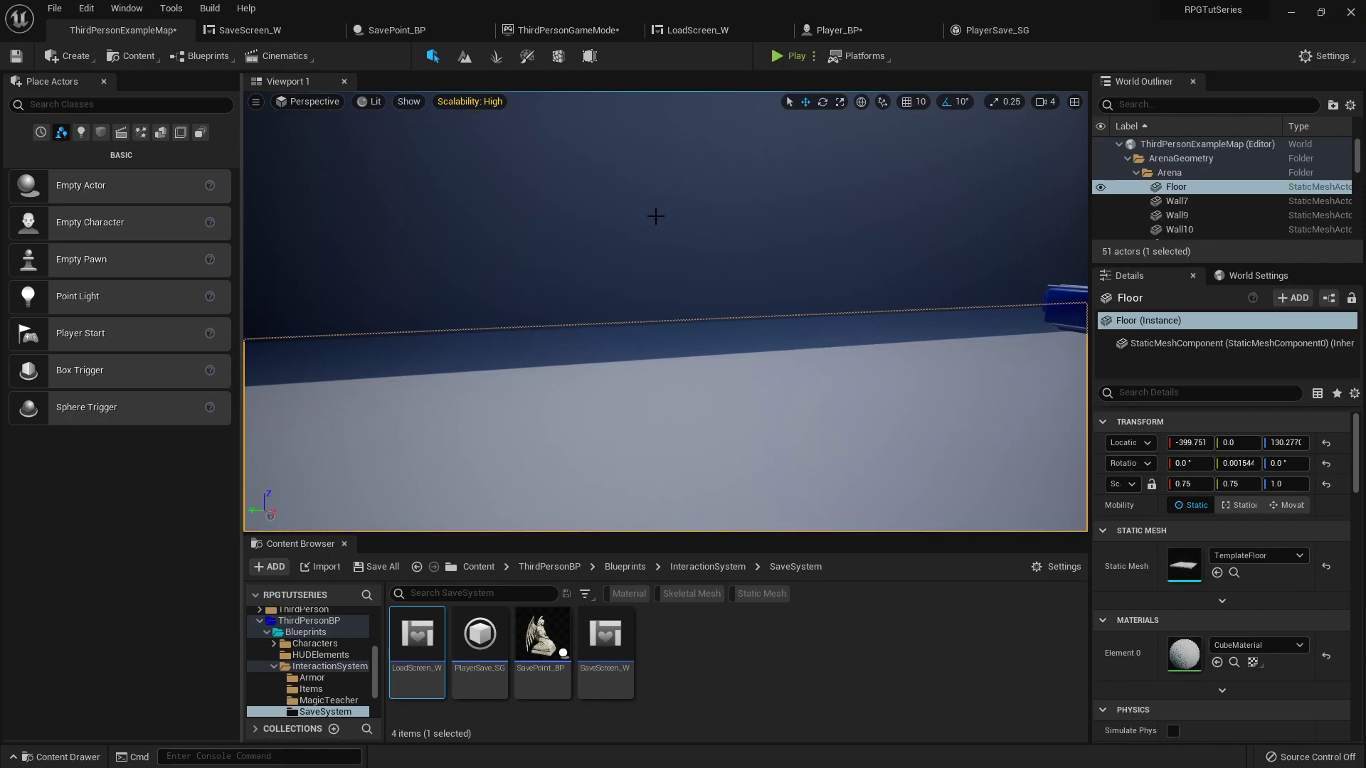
{"action": "mouse_move", "coordinate": [512, 355]}
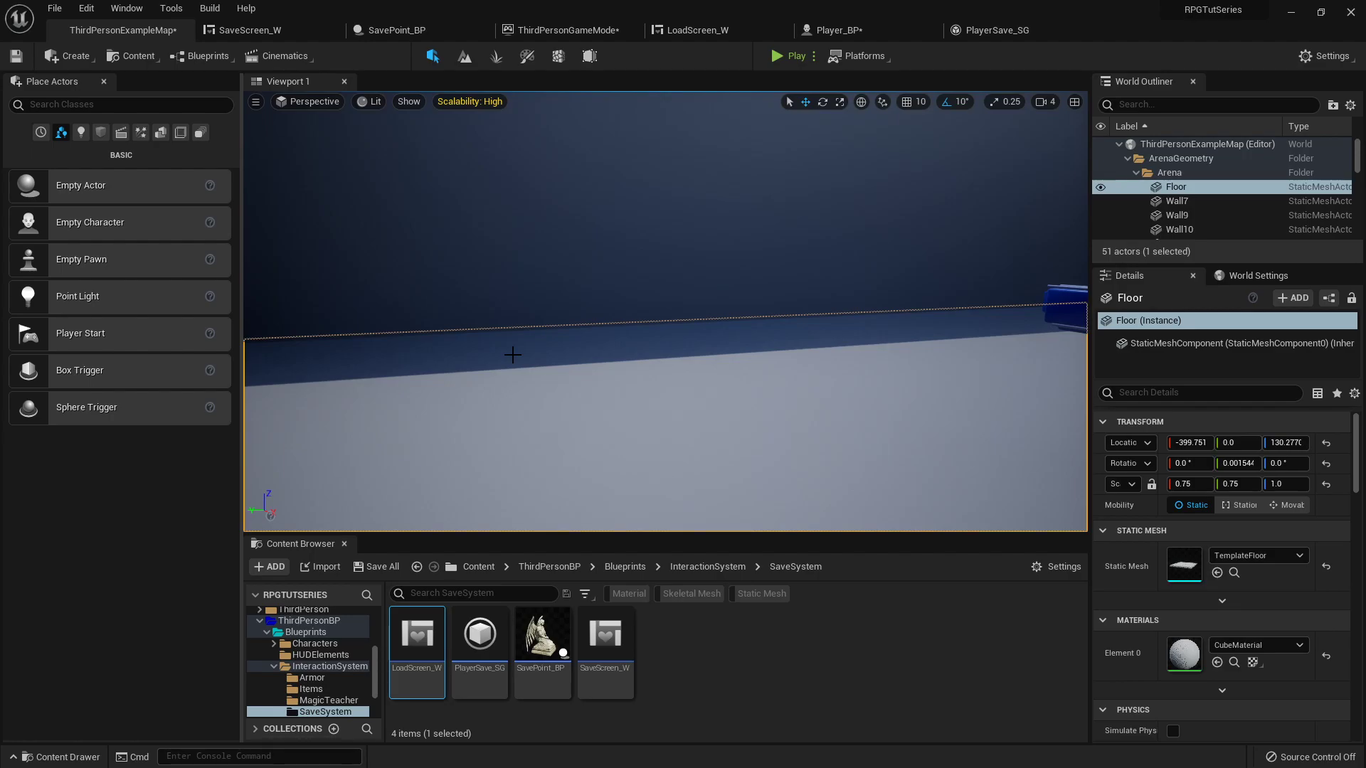
{"action": "mouse_move", "coordinate": [417, 634]}
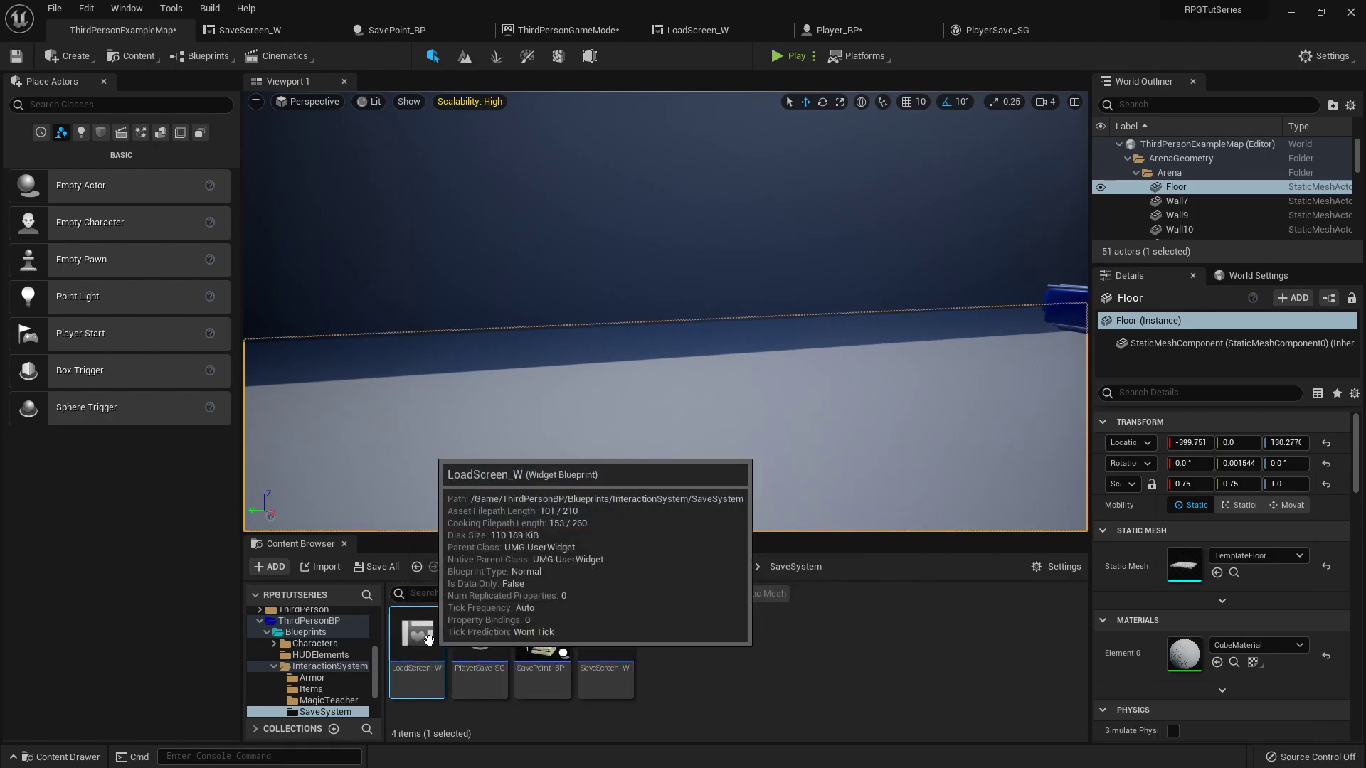
{"action": "mouse_move", "coordinate": [461, 470]}
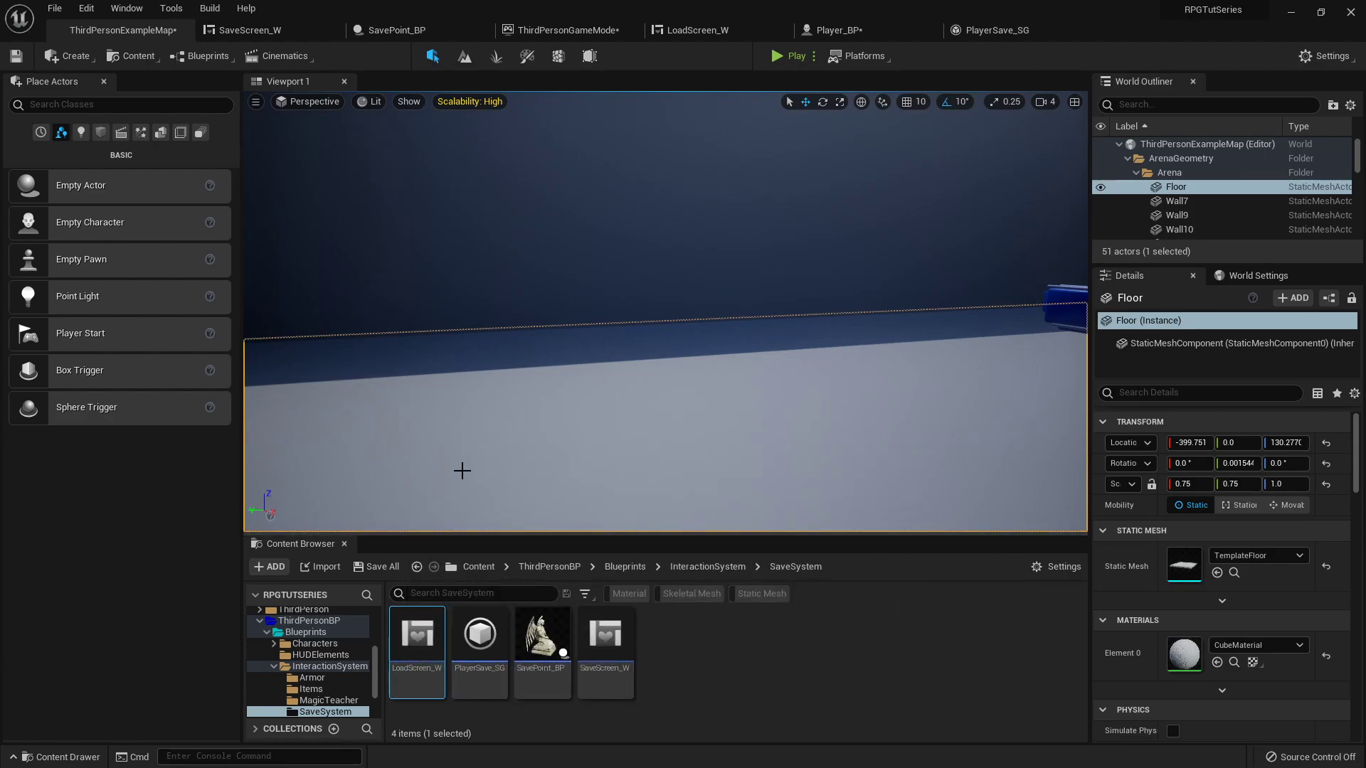